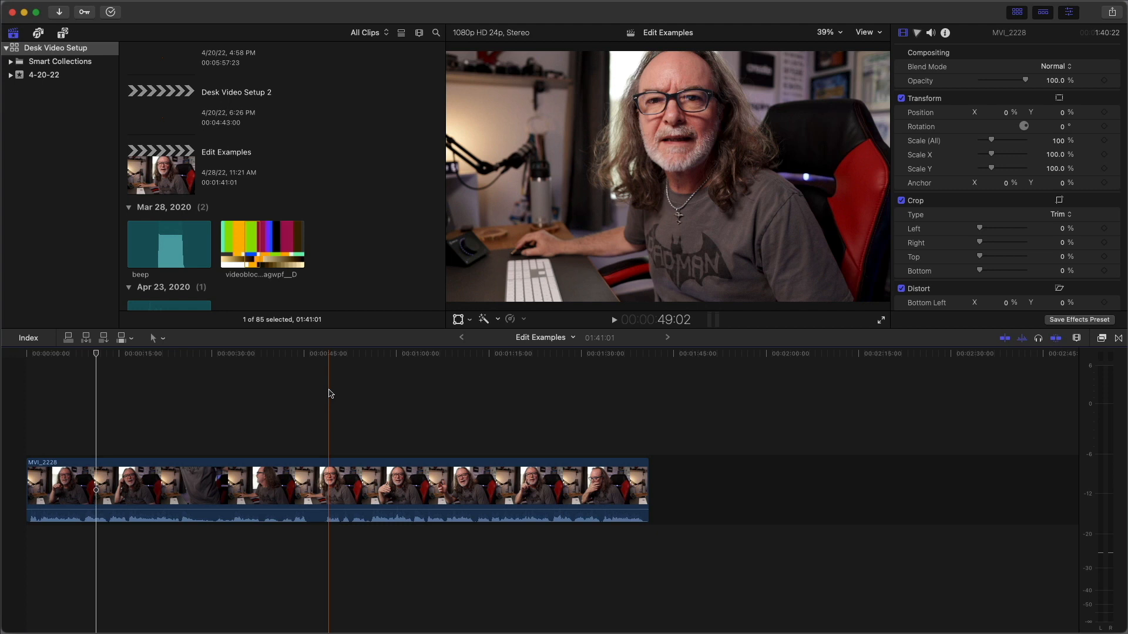
# Set clip appearance to waveform only, then to small filmstrips above the waveform
pyautogui.click(624, 398)
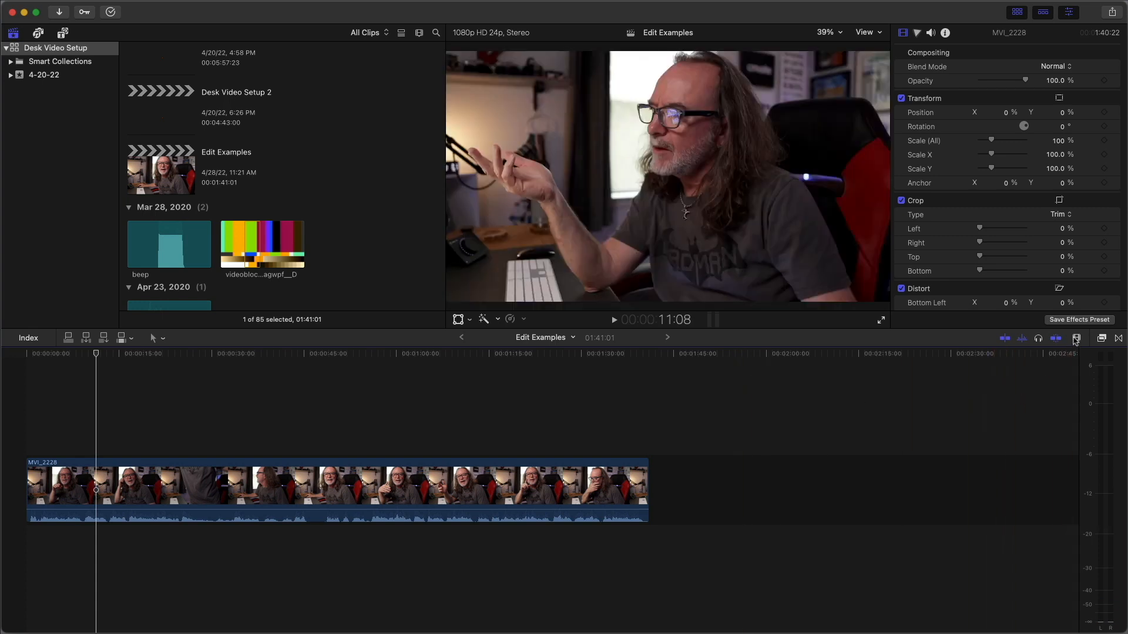
pyautogui.click(1076, 338)
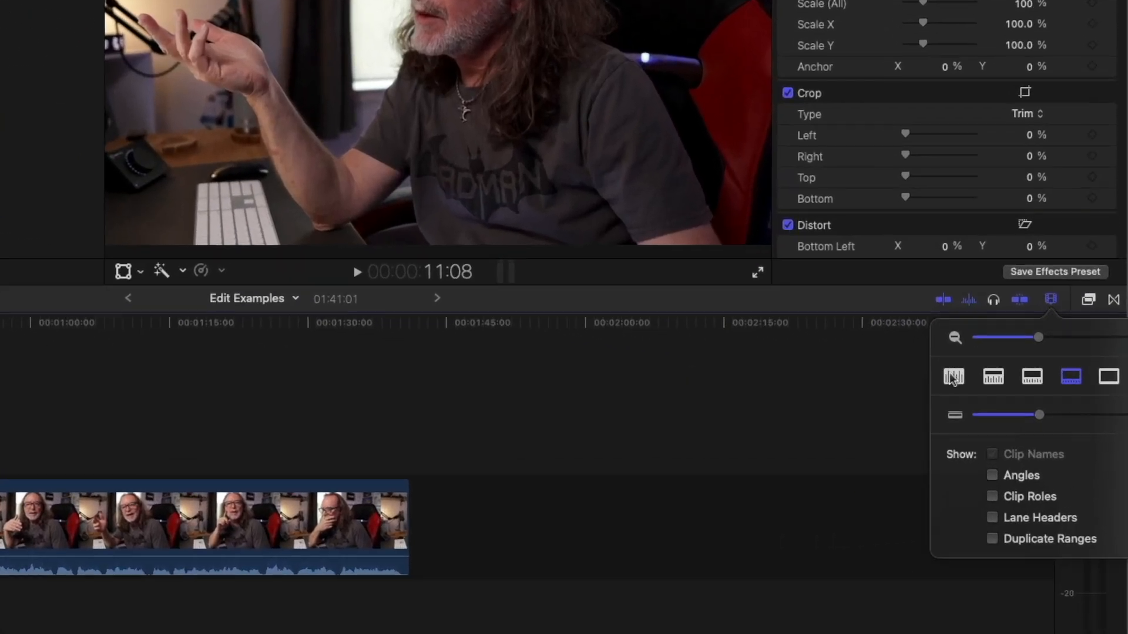
pyautogui.click(953, 376)
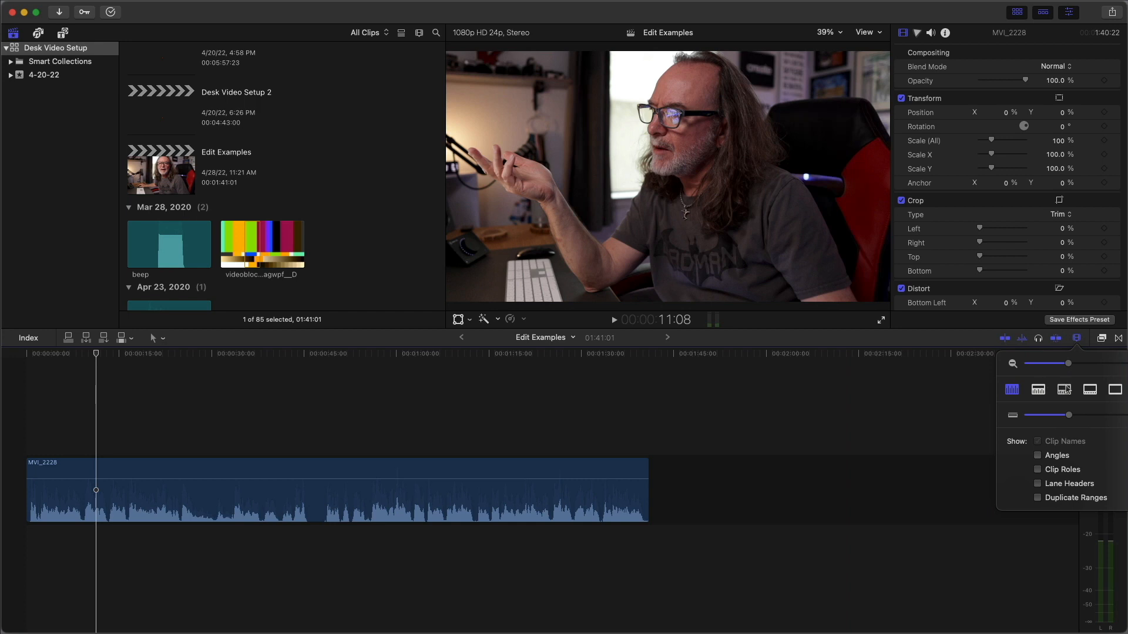
pyautogui.click(1010, 389)
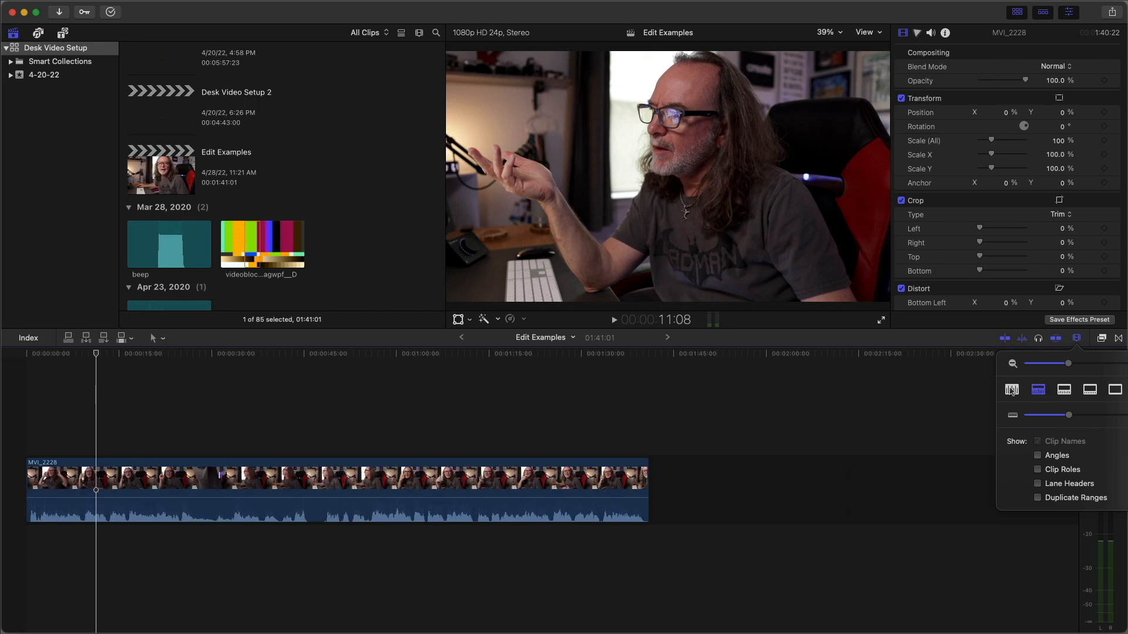
pyautogui.click(1010, 389)
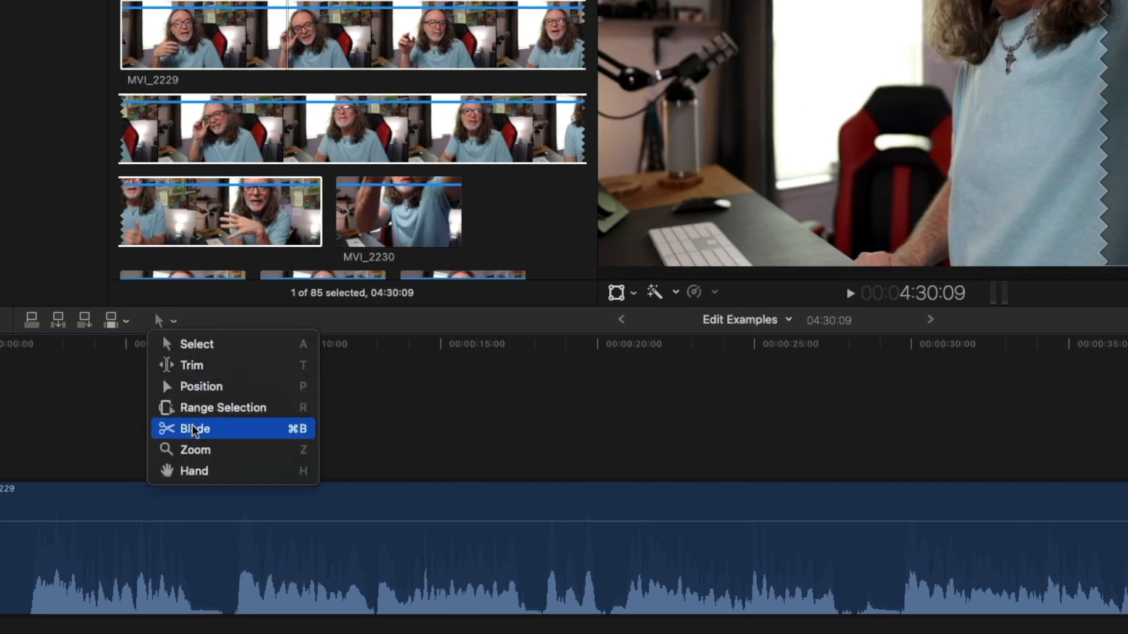
pyautogui.moveTo(194, 429)
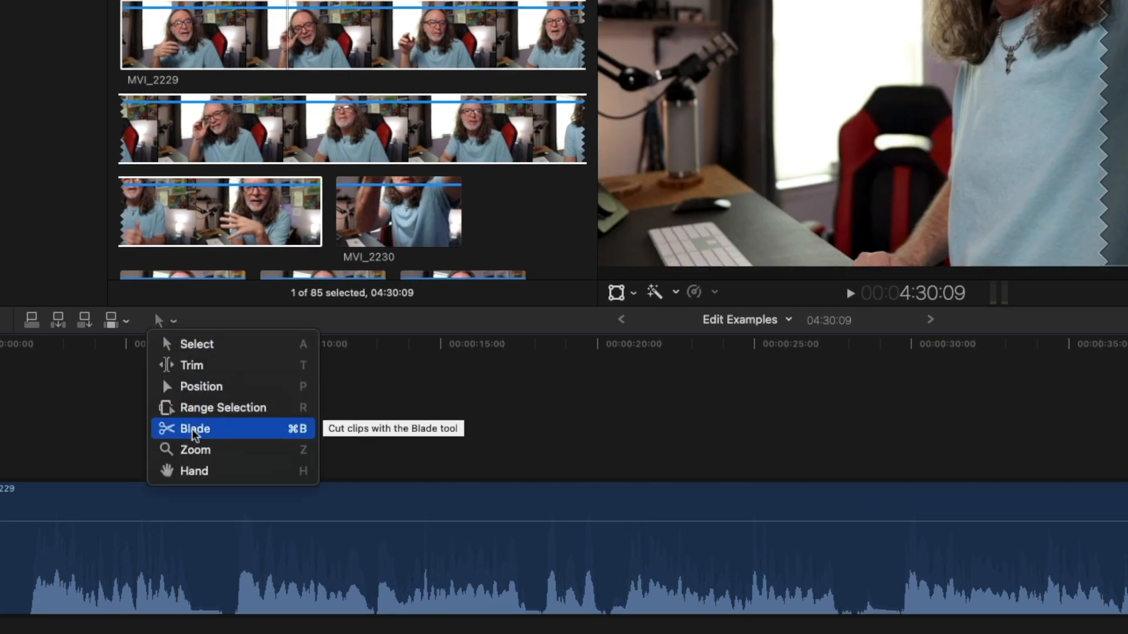
# Blade MVI_2229 at two points and delete the middle section
pyautogui.click(193, 429)
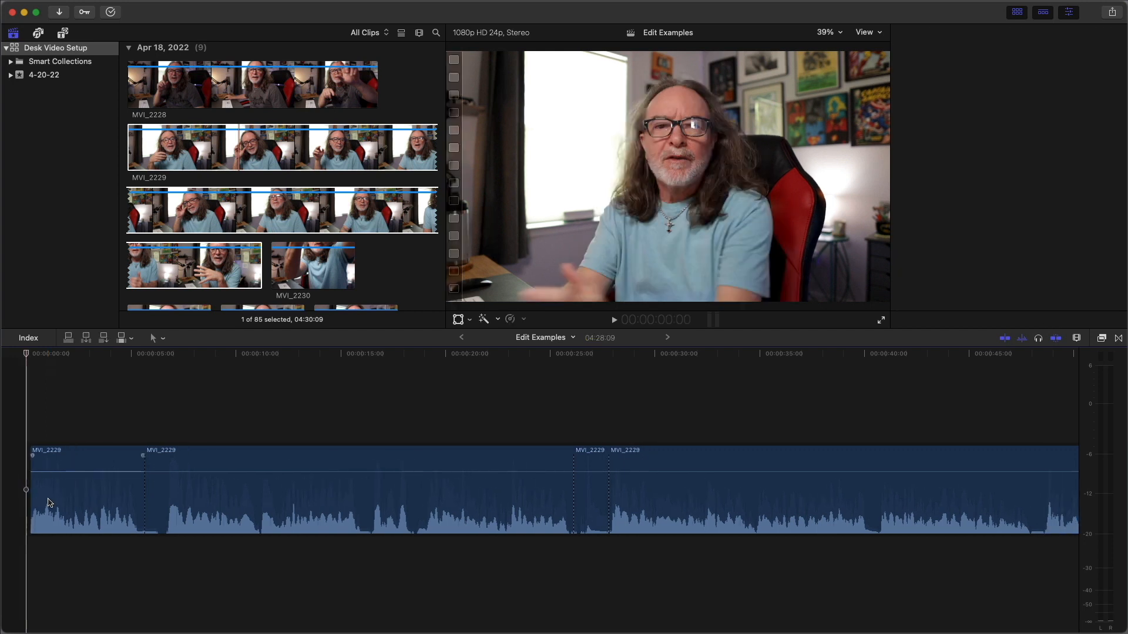
pyautogui.click(575, 496)
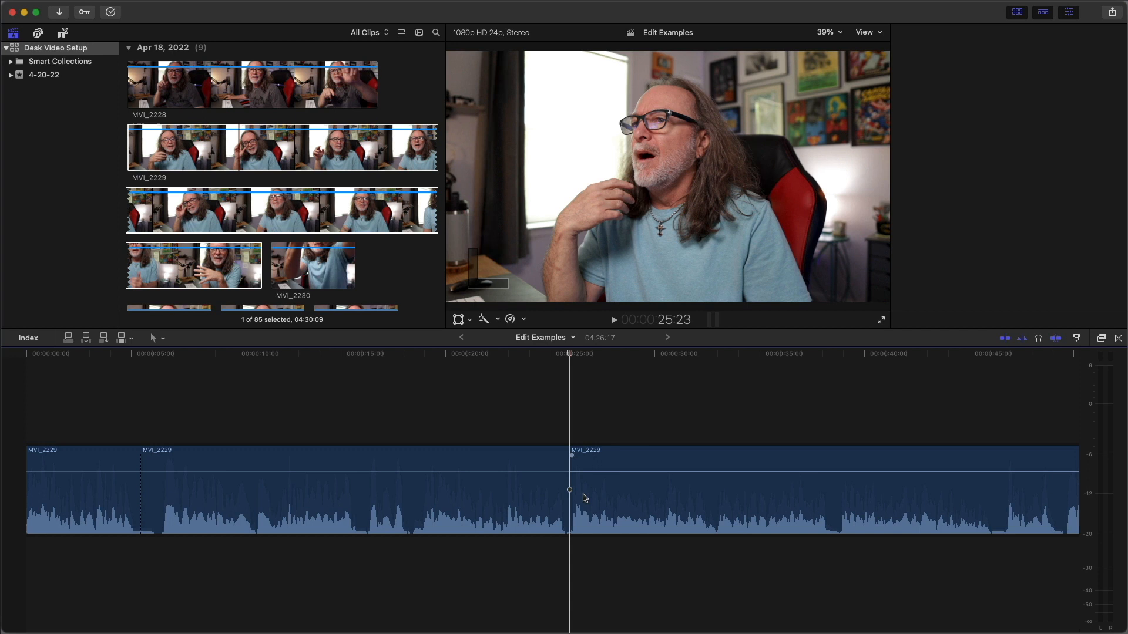
pyautogui.click(363, 490)
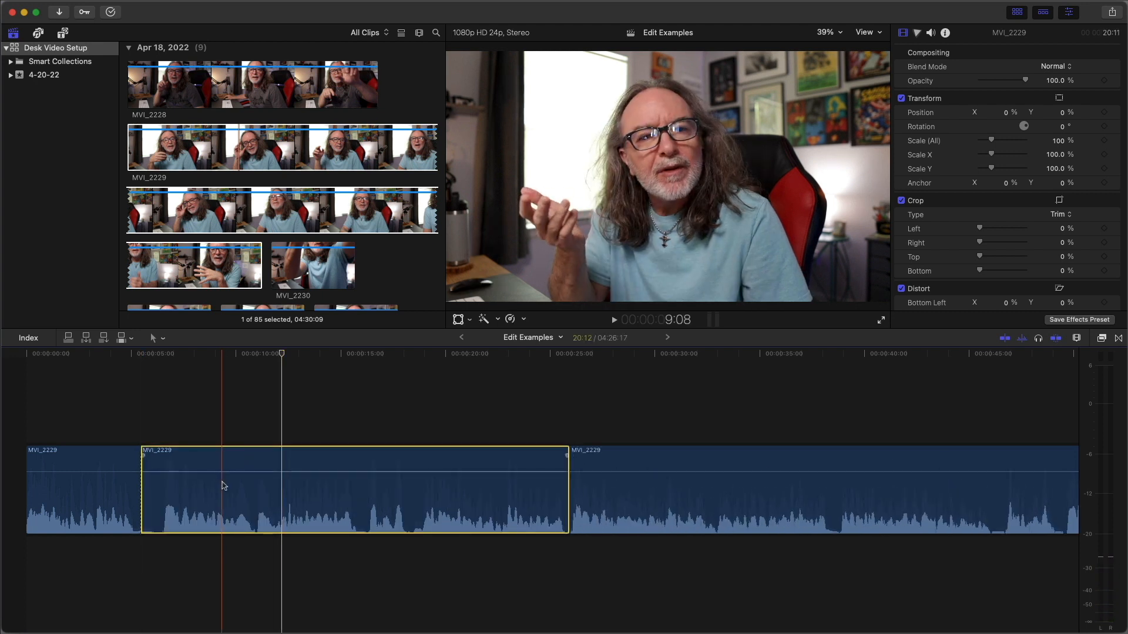
pyautogui.press('cmd+b')
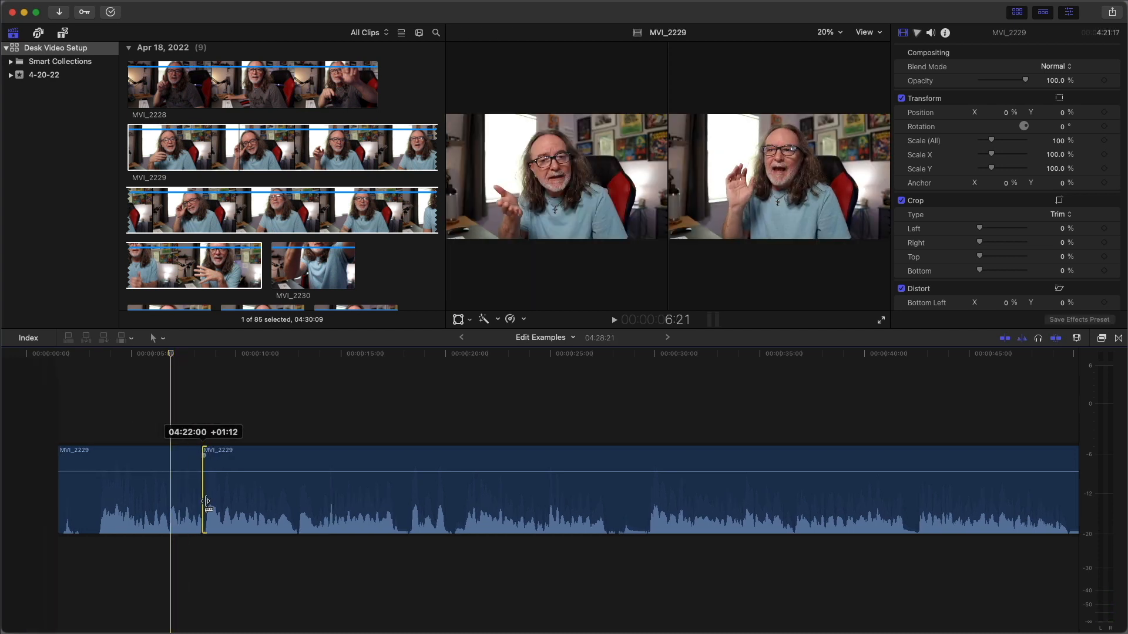
# Drag the edit point between the two MVI_2229 pieces about +01:12 later
pyautogui.click(596, 429)
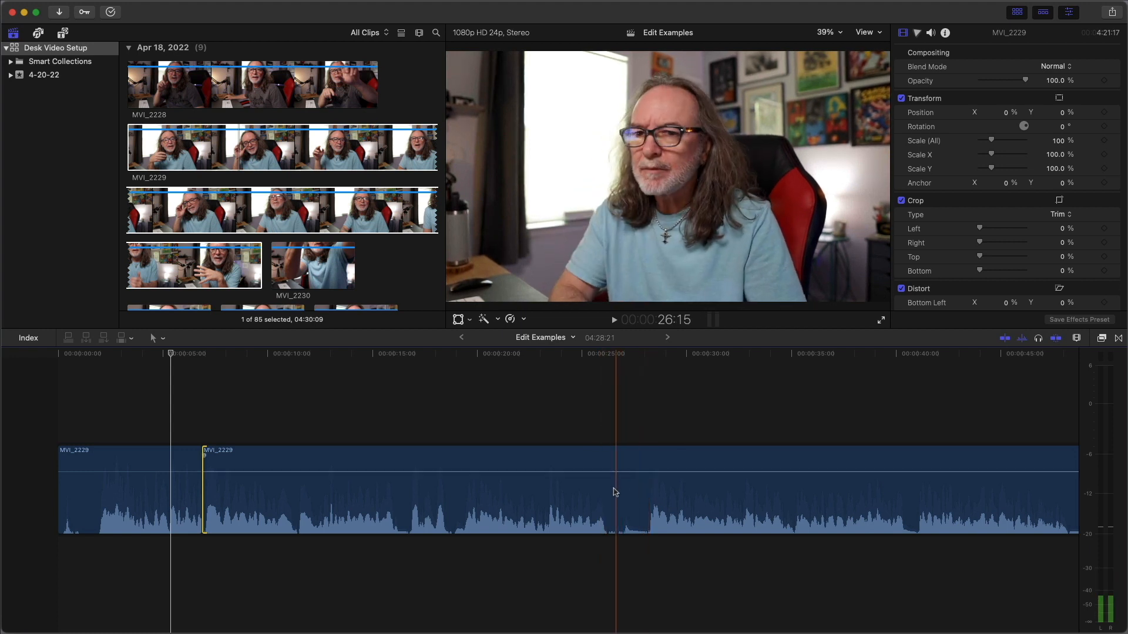
pyautogui.click(403, 489)
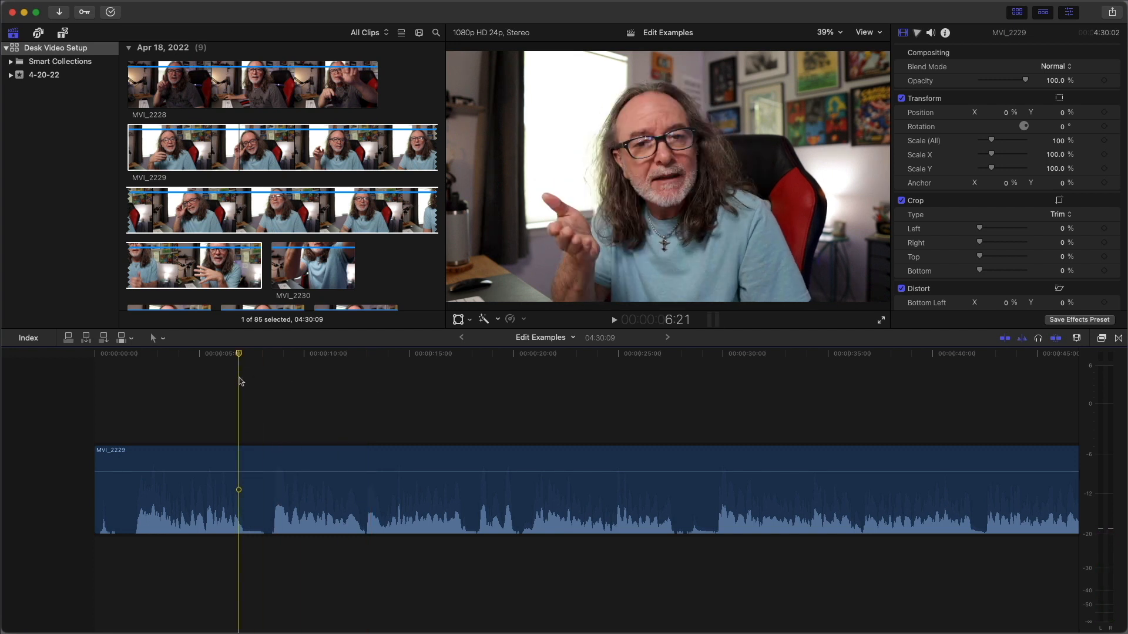
# Trim MVI_2229 before the five-second mark and after 4:23:08
pyautogui.press('[')
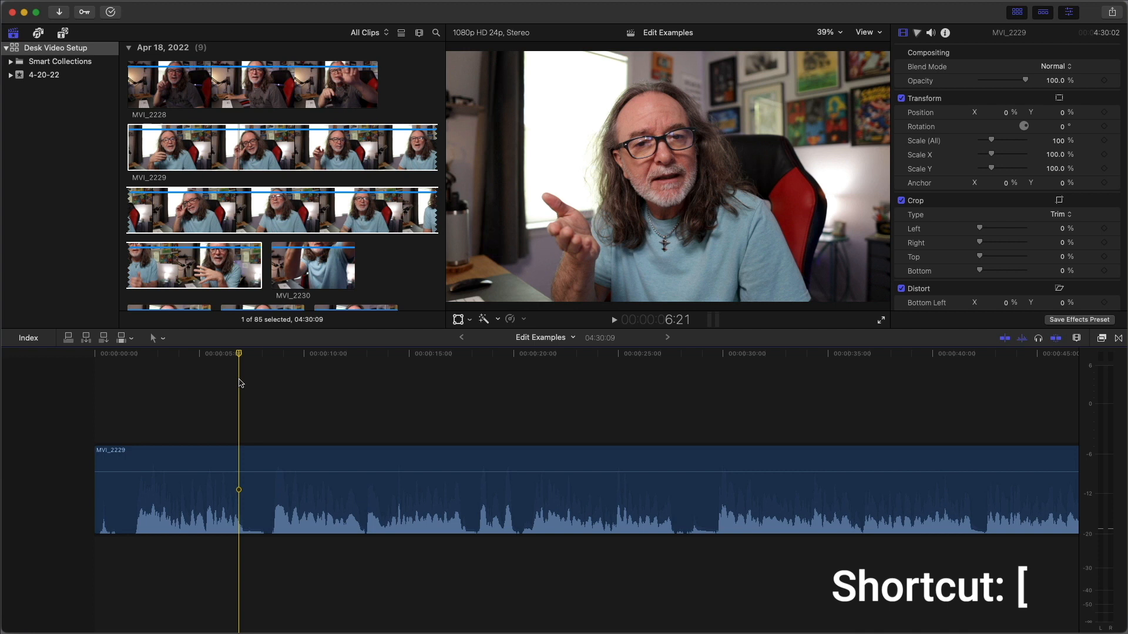
pyautogui.press('[')
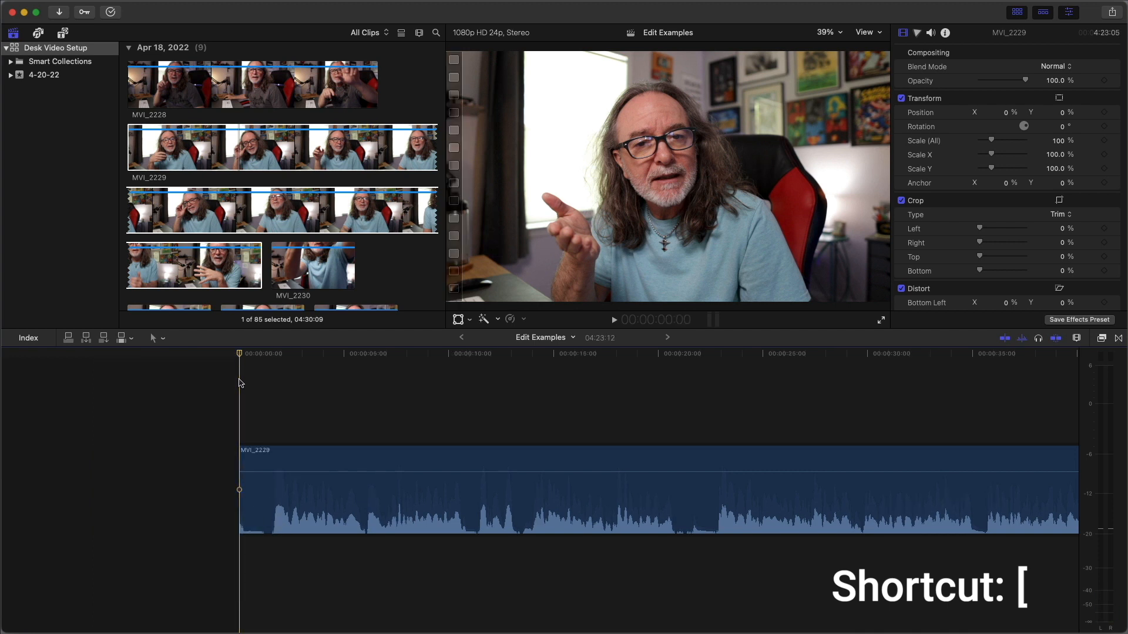
pyautogui.press('[')
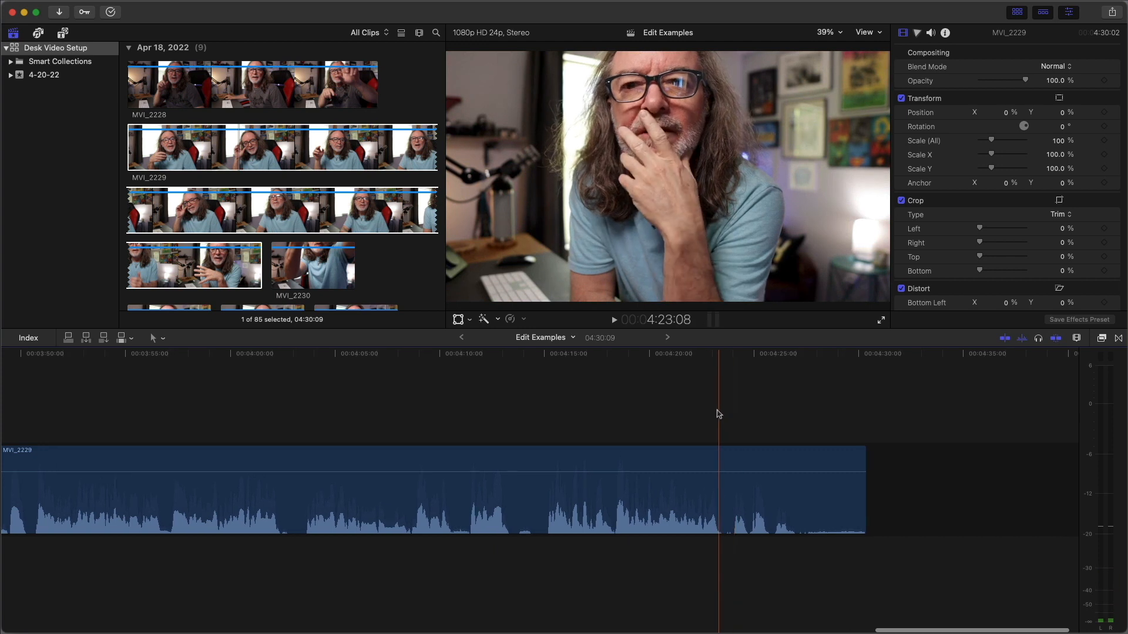
pyautogui.press(']')
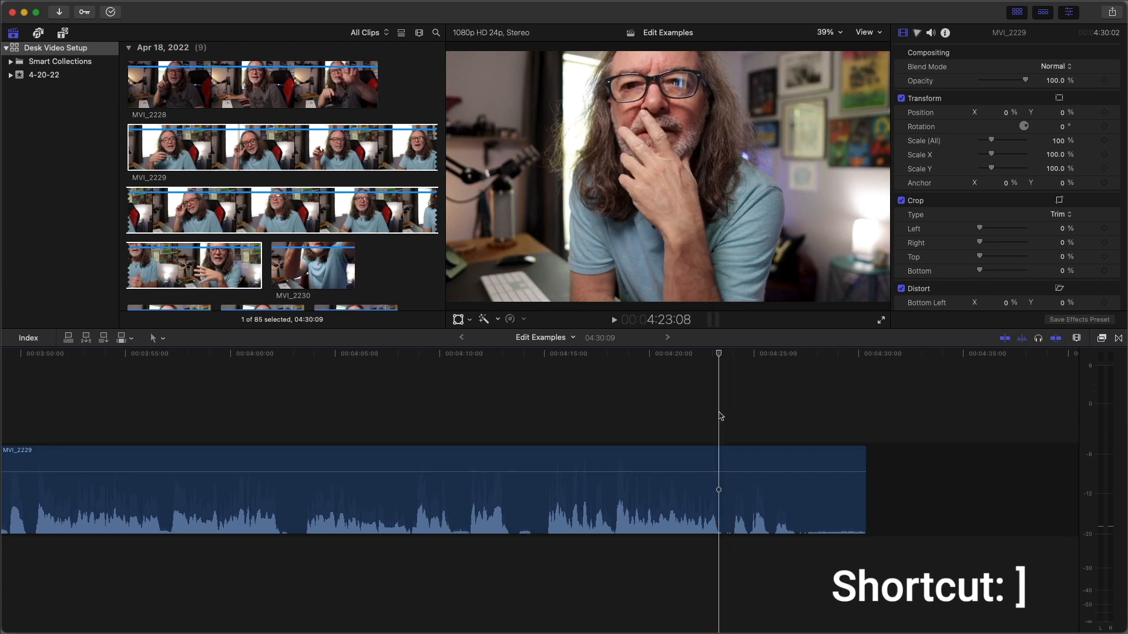
pyautogui.press(']')
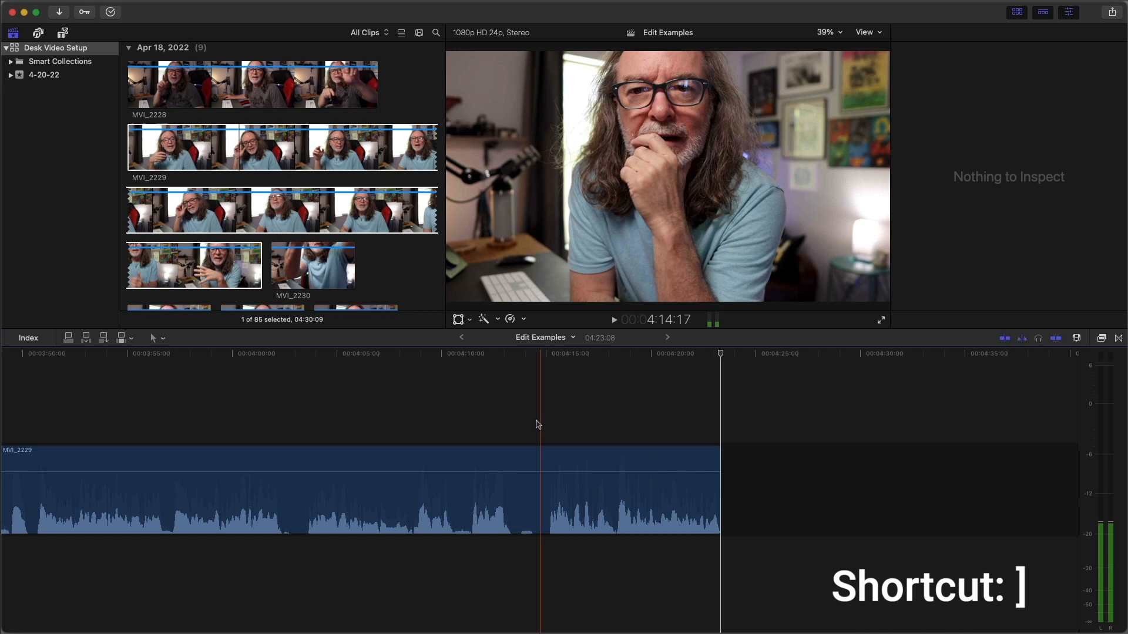
pyautogui.press(']')
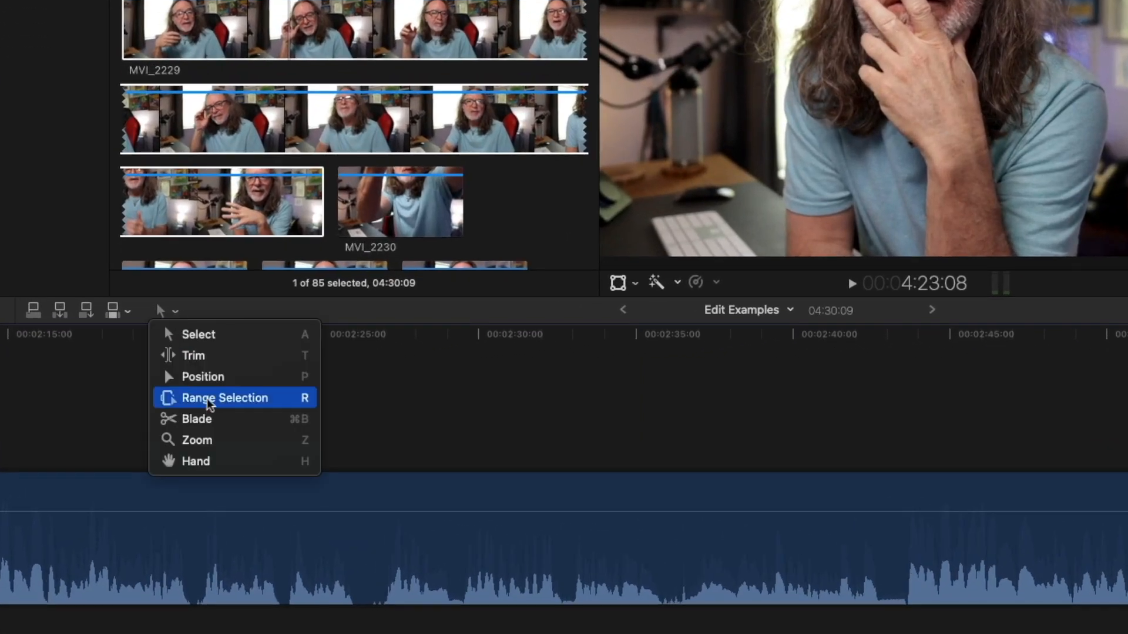
# Range-select roughly 2:29 to 2:36 and blade the clip at both ends
pyautogui.click(224, 397)
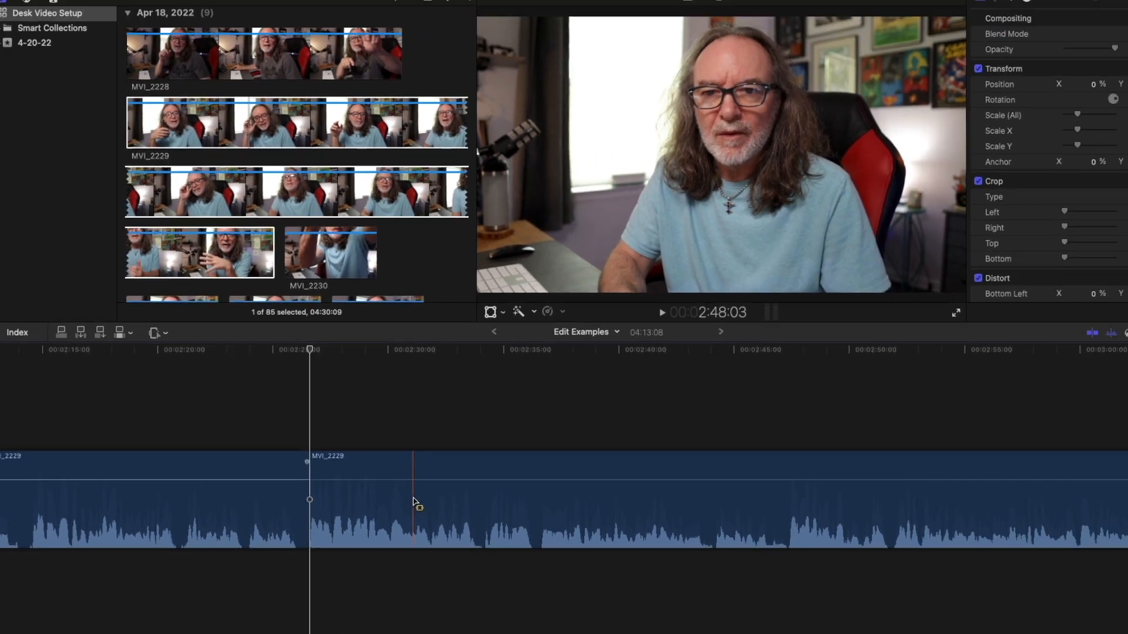
pyautogui.press('r')
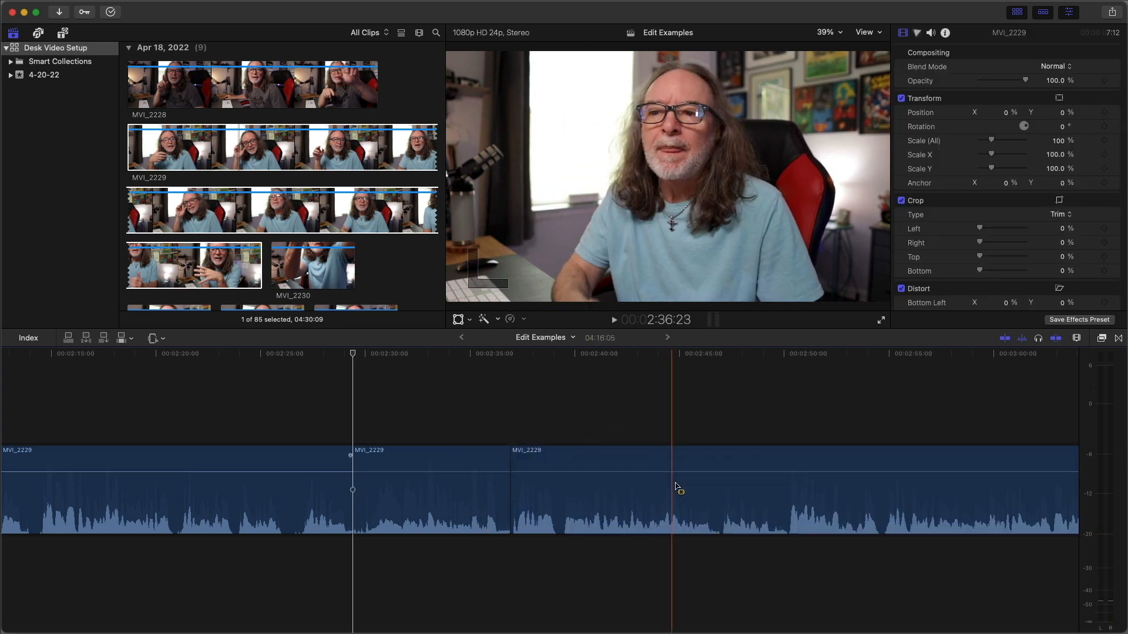
pyautogui.click(514, 491)
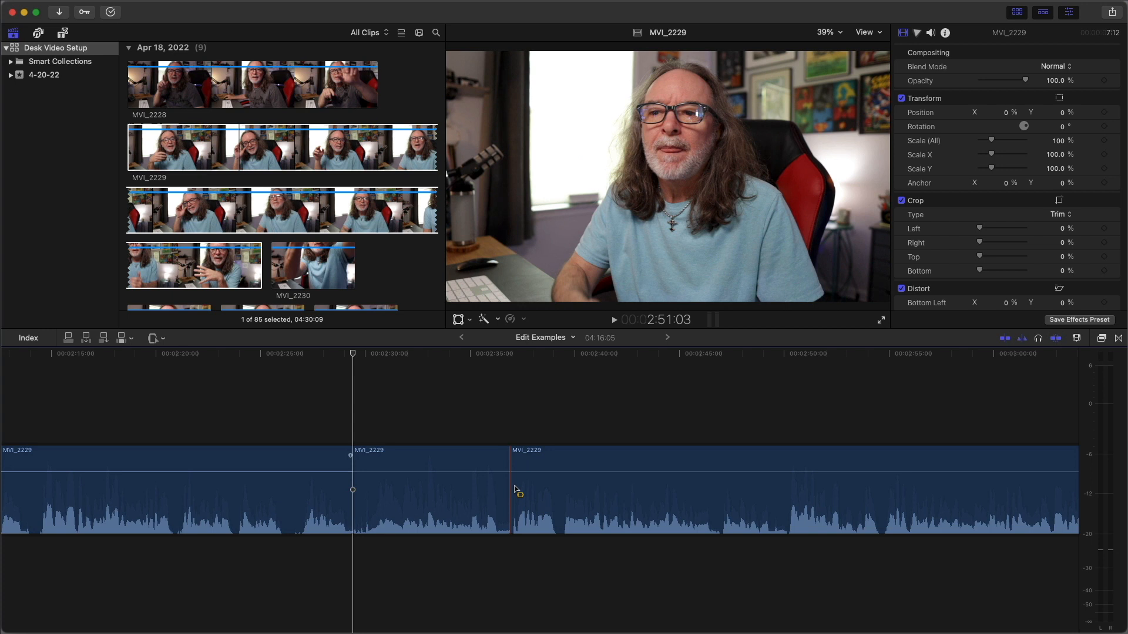
pyautogui.click(381, 507)
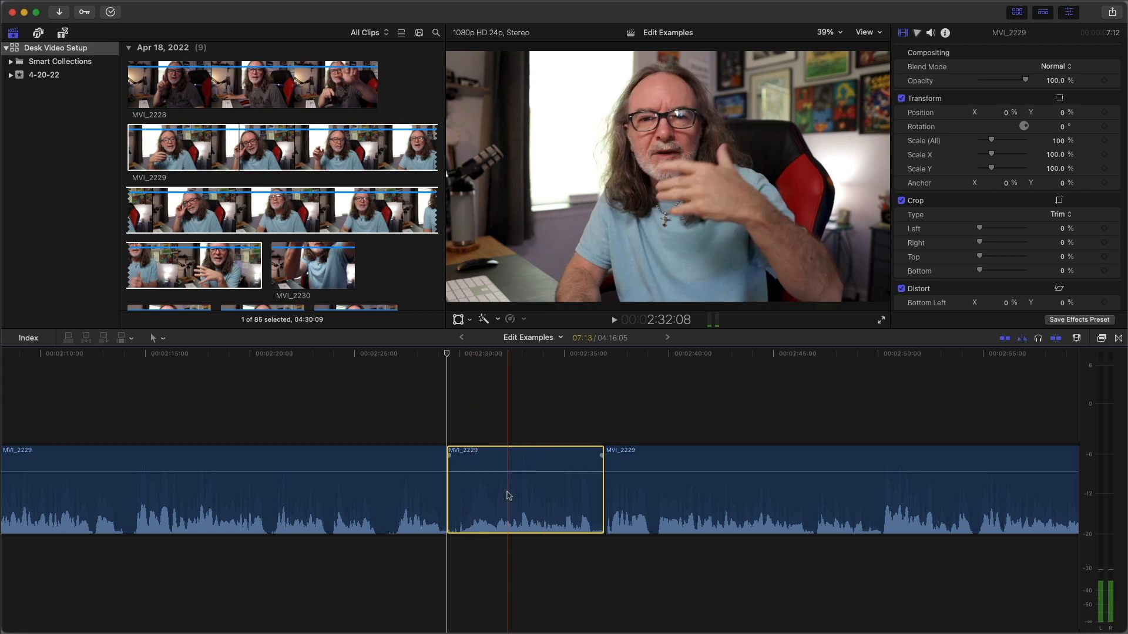
# Detach the short section's audio and connect IMG_1784 above it
pyautogui.rightClick(509, 494)
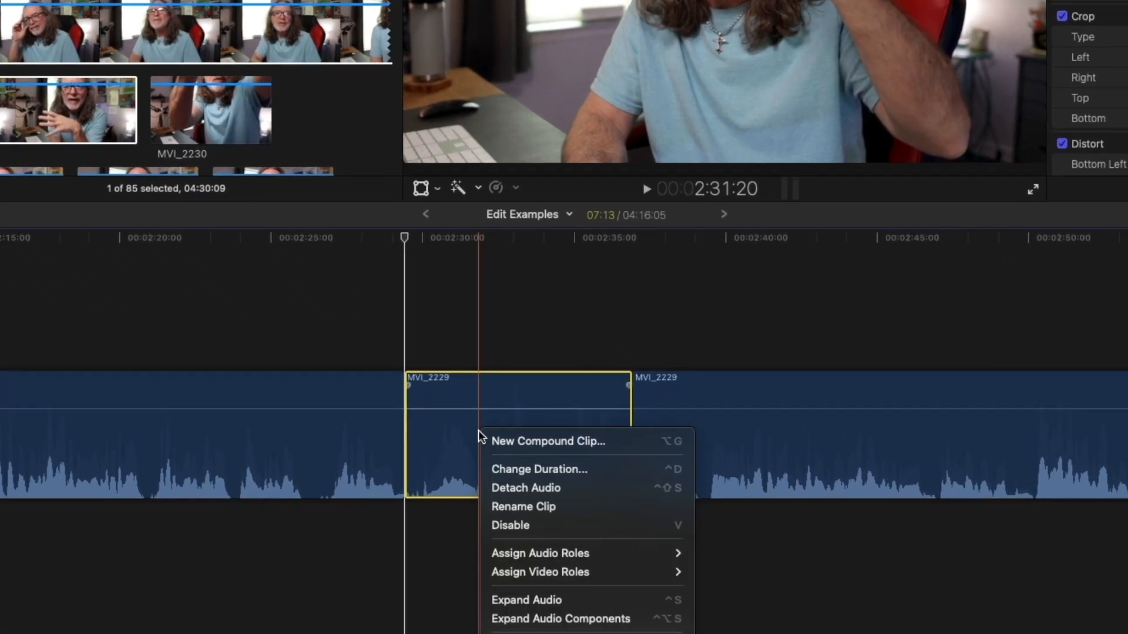
pyautogui.moveTo(525, 483)
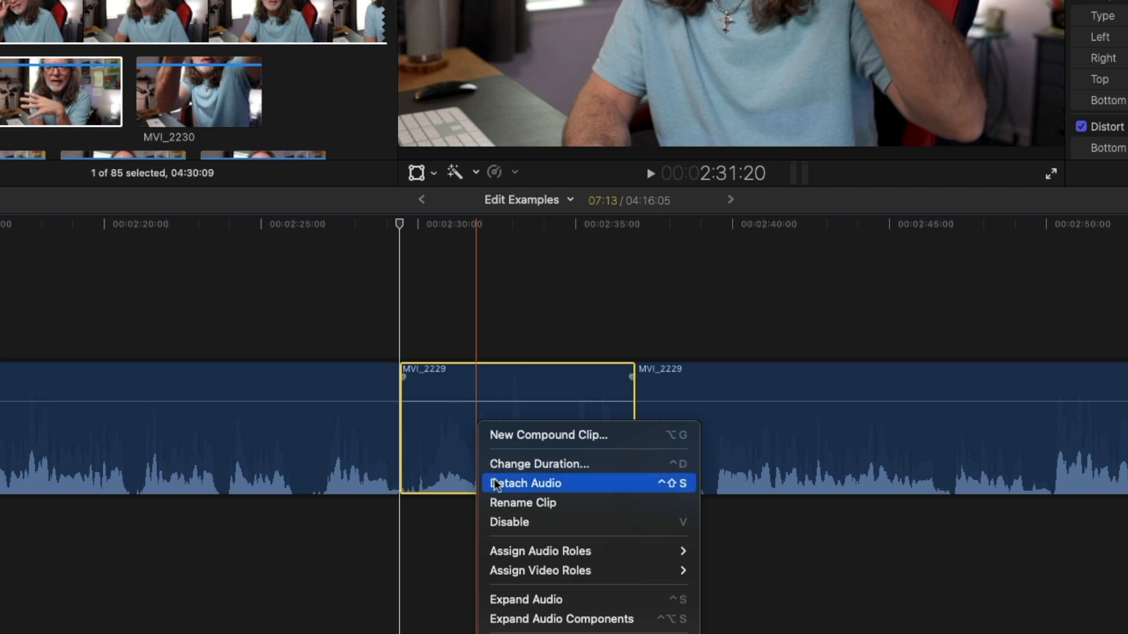
pyautogui.click(523, 483)
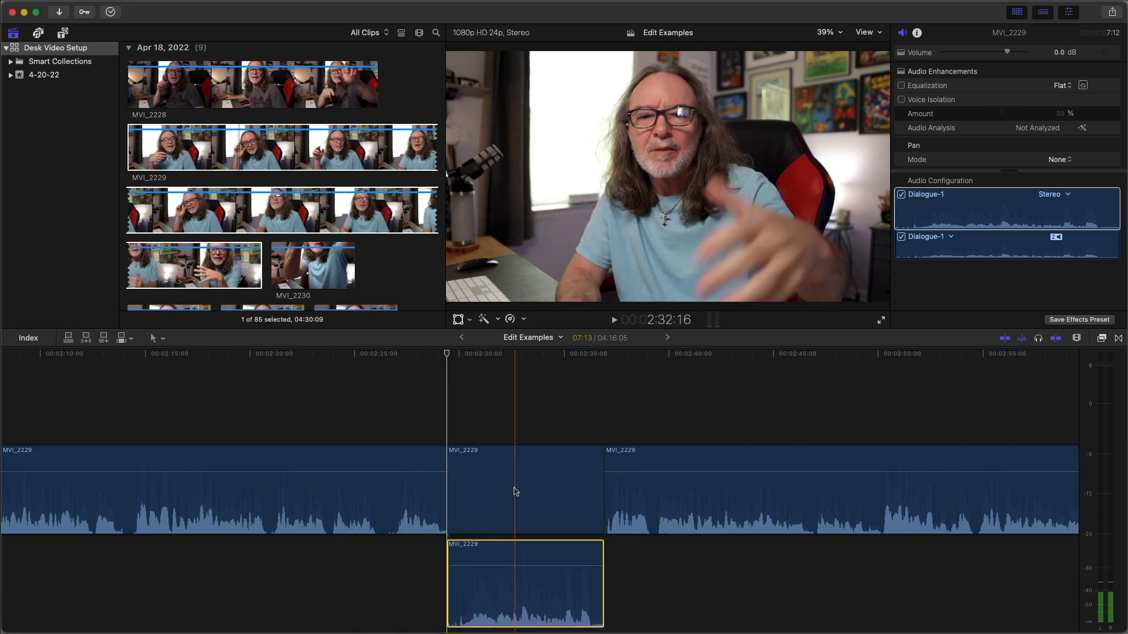
pyautogui.click(901, 32)
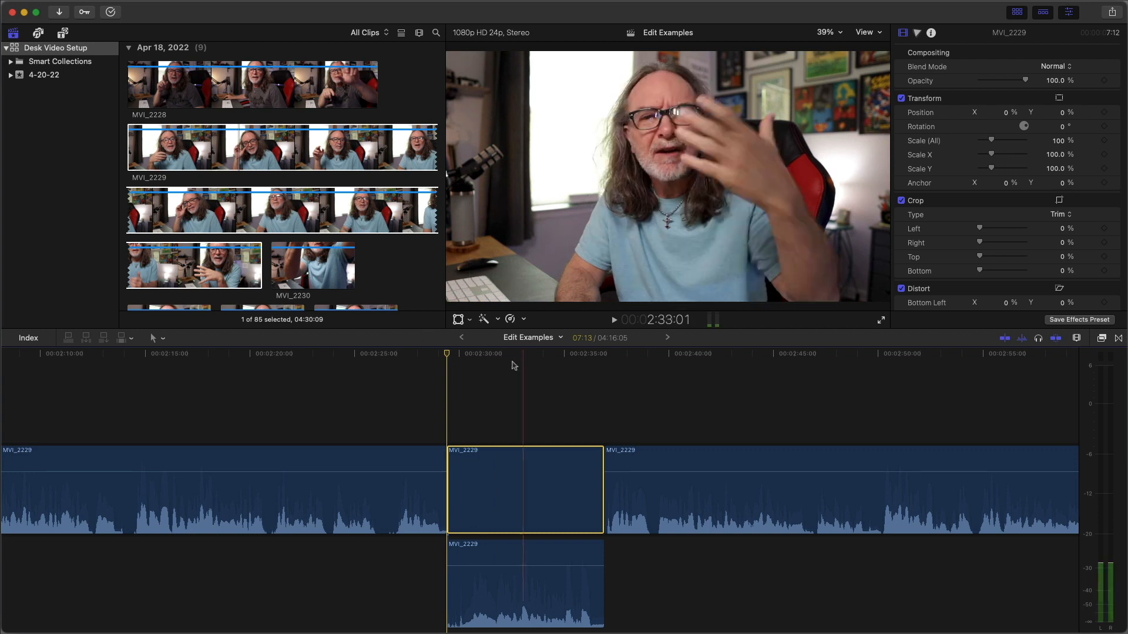
pyautogui.scroll(-3)
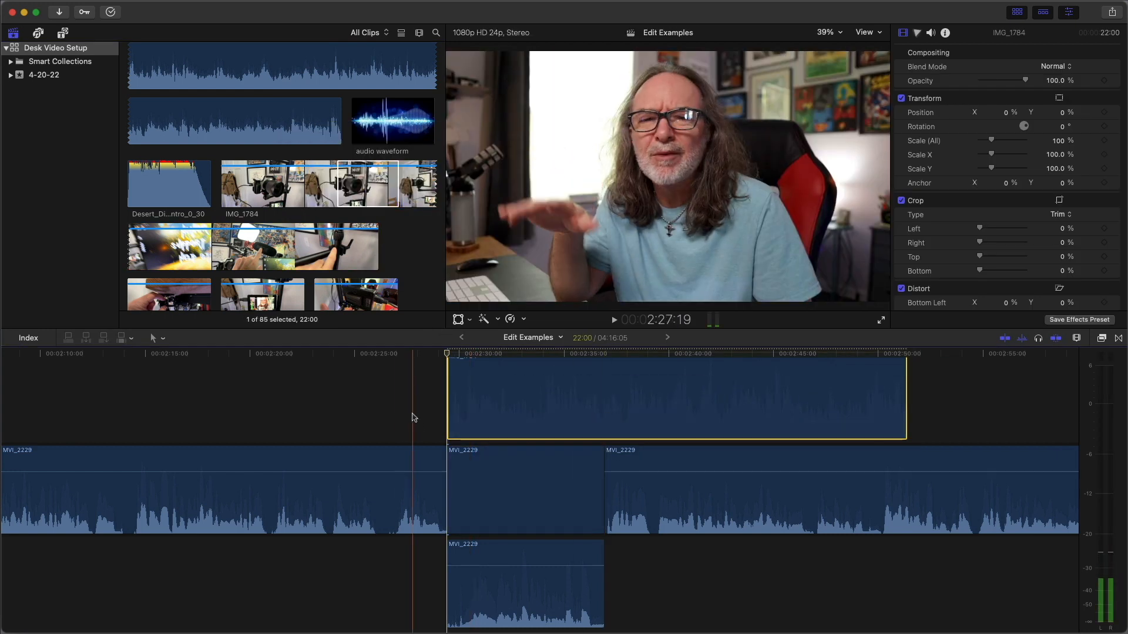
pyautogui.click(613, 320)
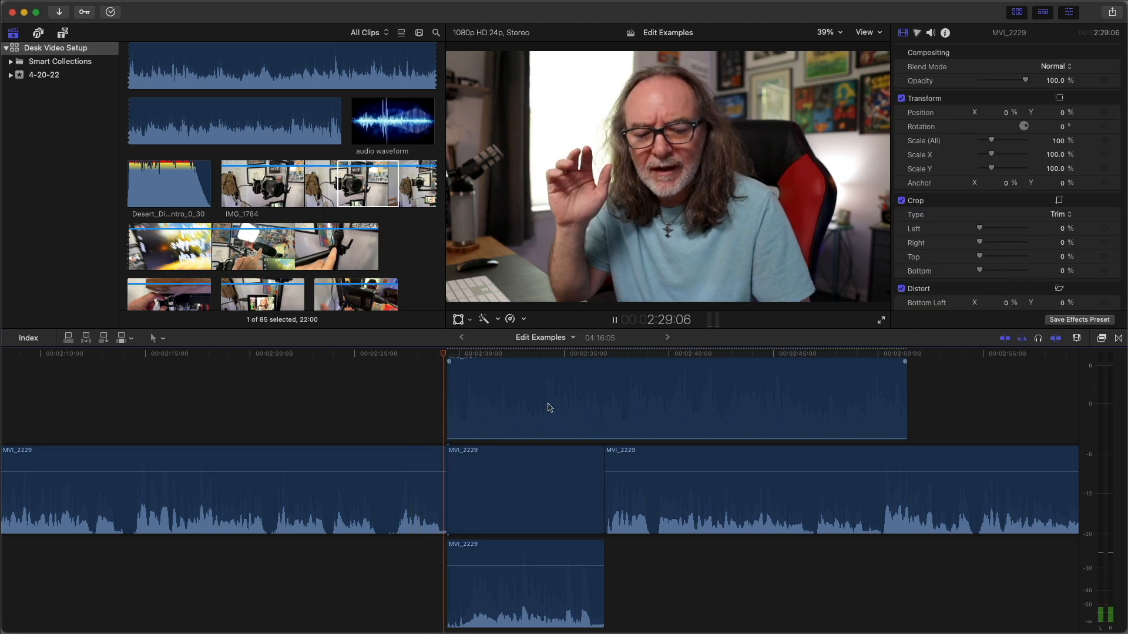